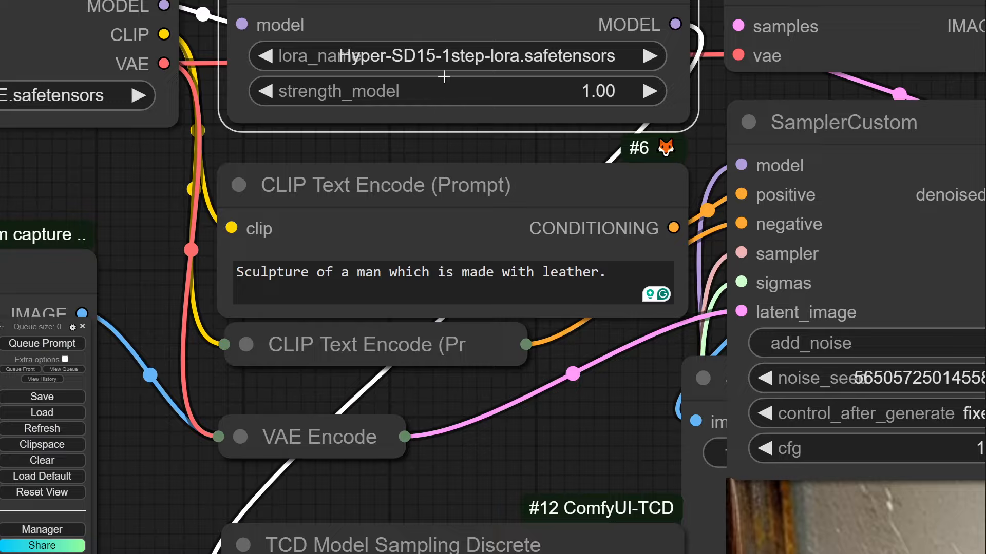
Step: Zoom out of the node graph so the queue panel's Extra options become visible
scroll("down", 3)
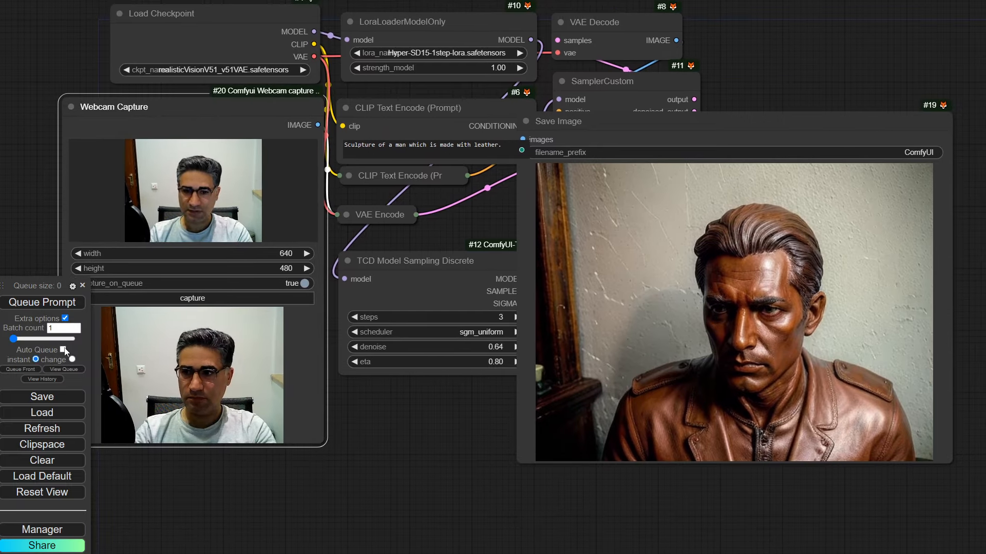
Step: Enable Auto Queue and queue the prompt so the leather sculpture regenerates from the webcam
left_click(42, 302)
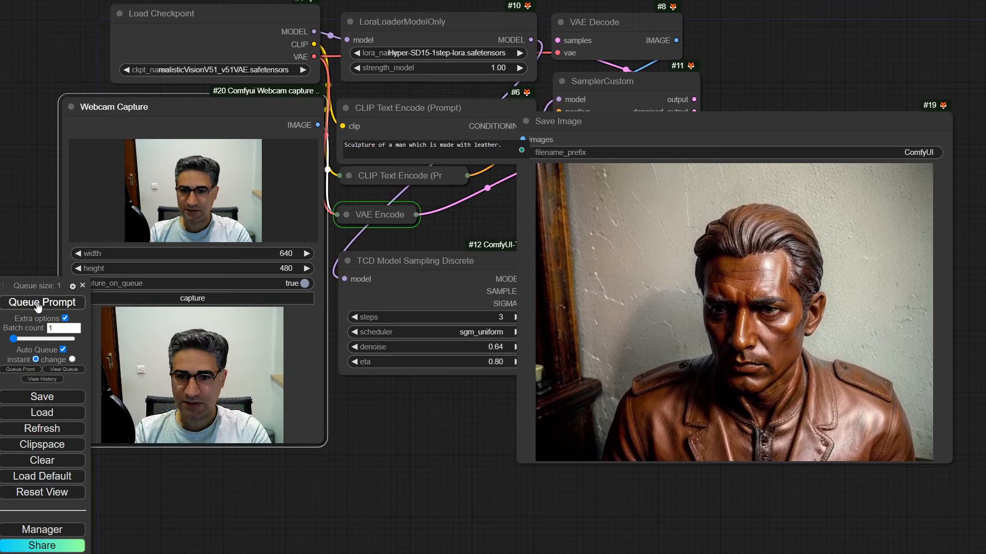
left_click(42, 302)
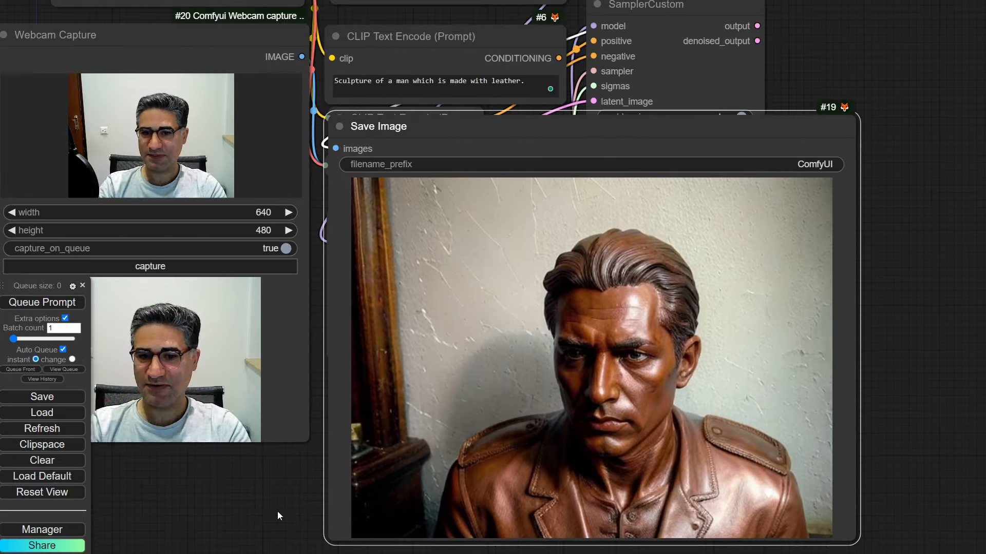
Step: Let Auto Queue produce a new leather sculpture of the man seated in a leather chair
left_click(43, 302)
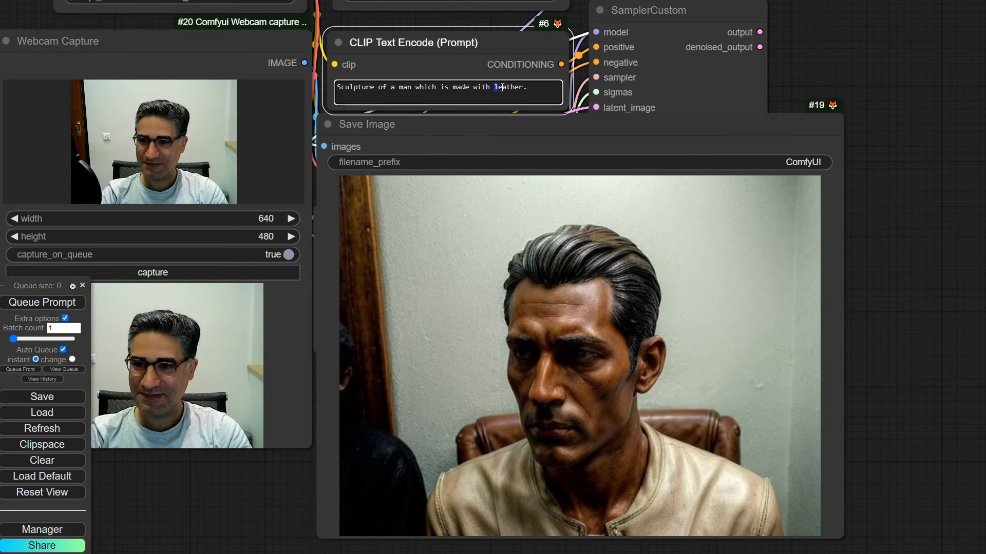
Step: Replace 'leather' with 'GOLD' in the positive prompt so the output becomes a gold bust
left_click(43, 302)
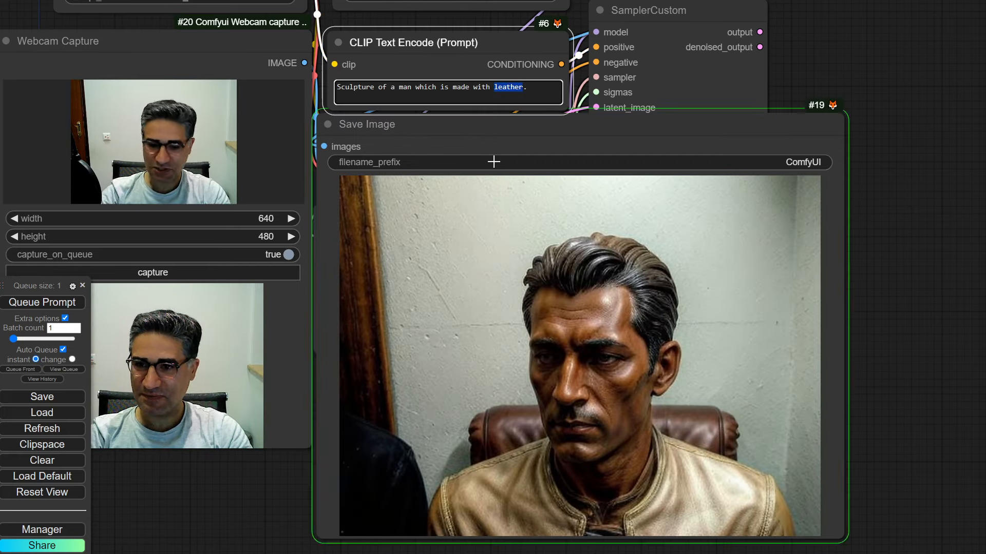
type("GOLD")
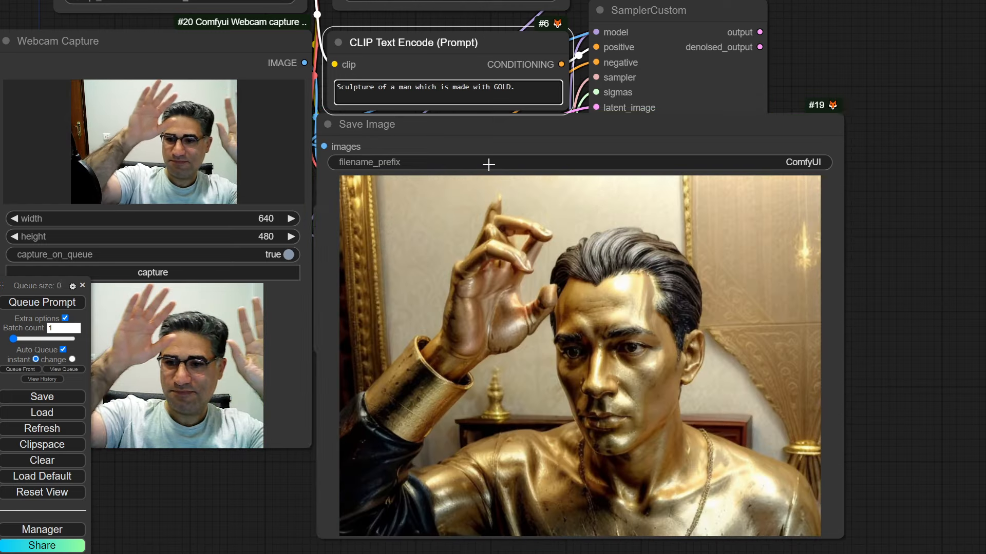
left_click(43, 302)
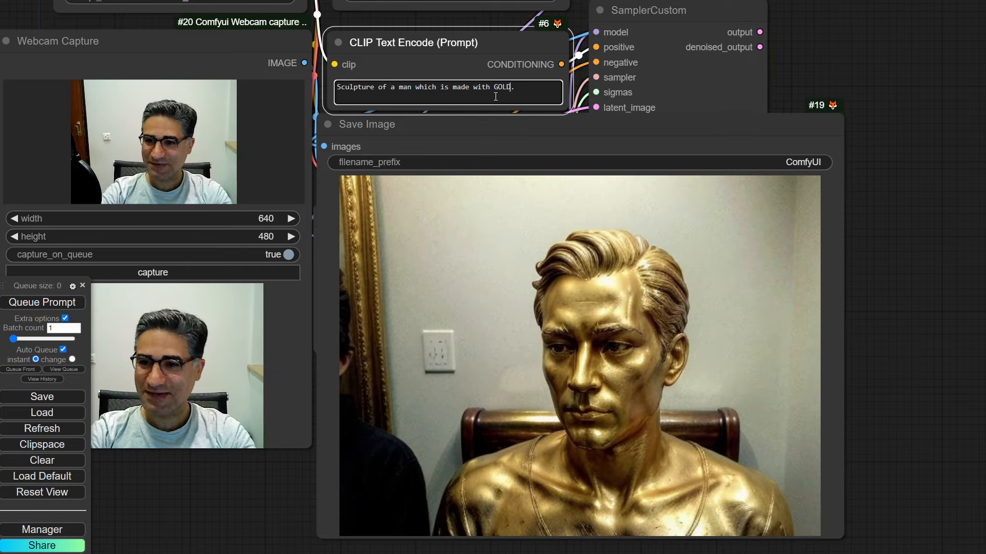
Step: Lower the TCD Model Sampling Discrete denoise to 0.46, keeping the gold bust output
left_click(43, 301)
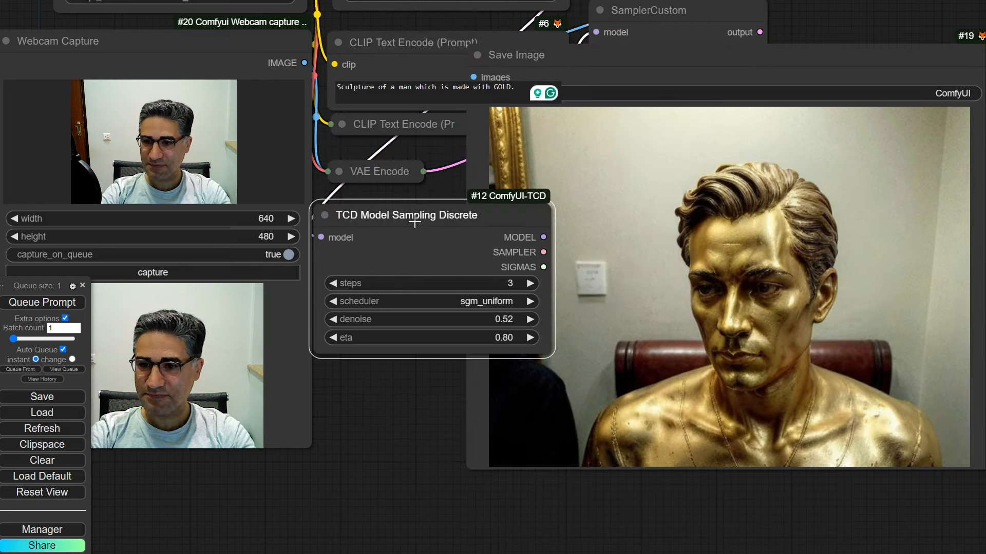
left_click(333, 319)
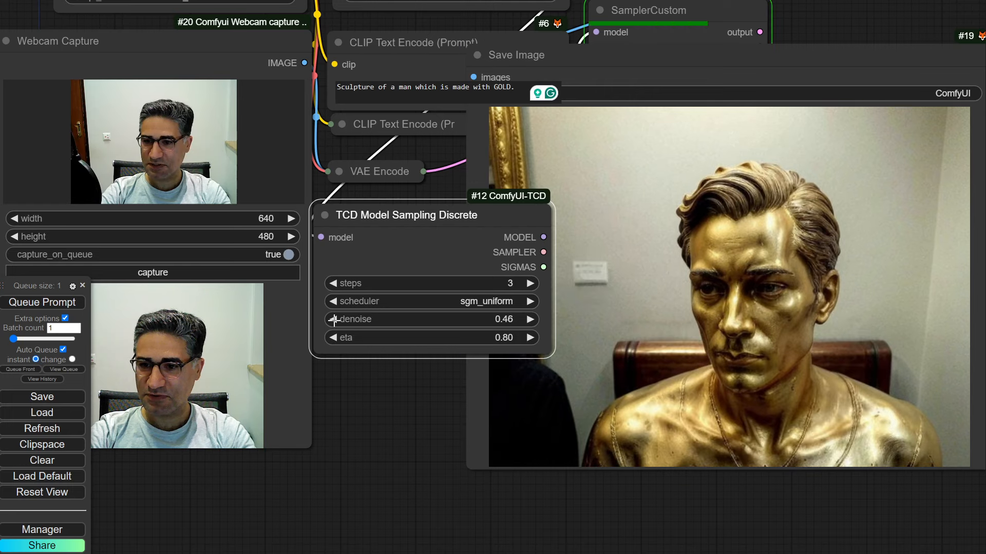
left_click(333, 319)
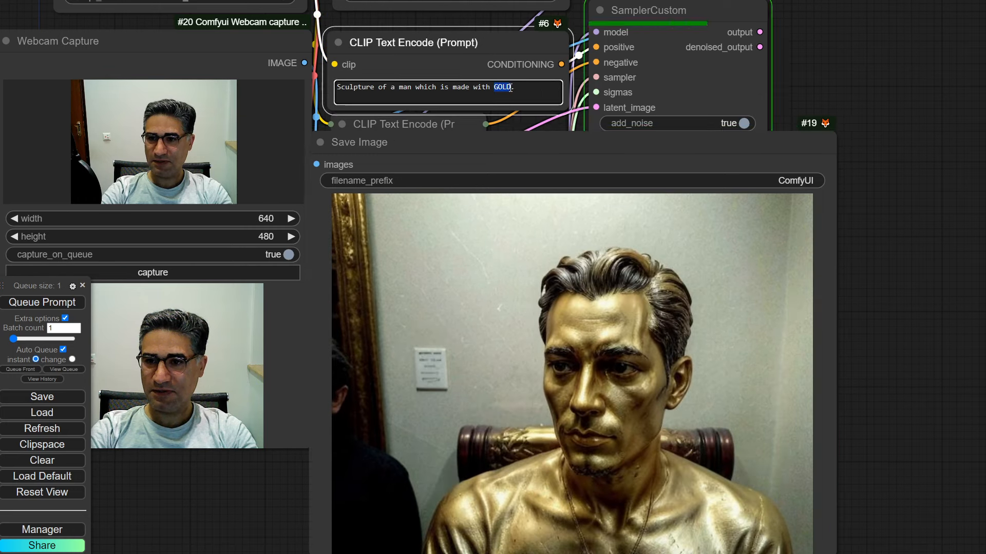
Step: Replace 'GOLD' with 'stone' in the prompt so the output regenerates as a stone bust
type("std")
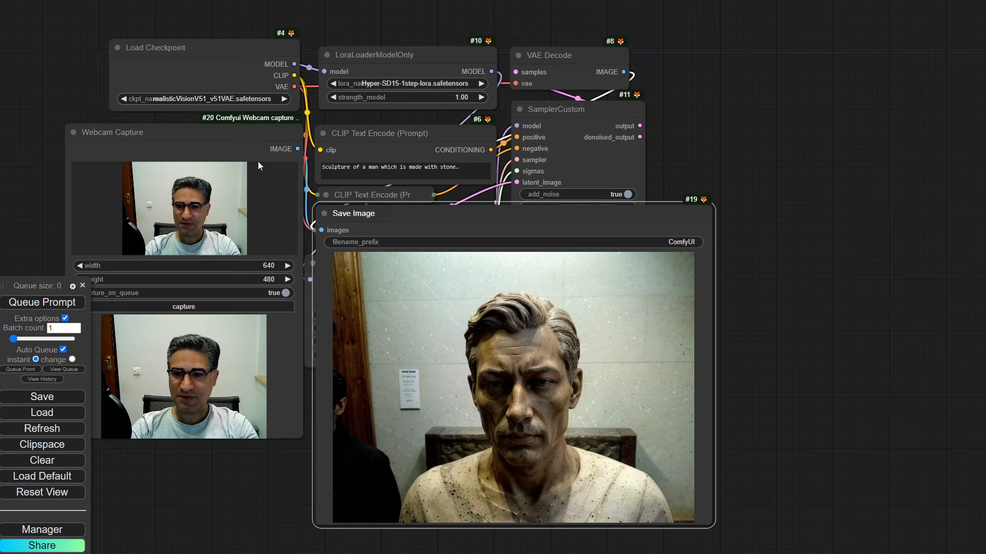
left_click(42, 302)
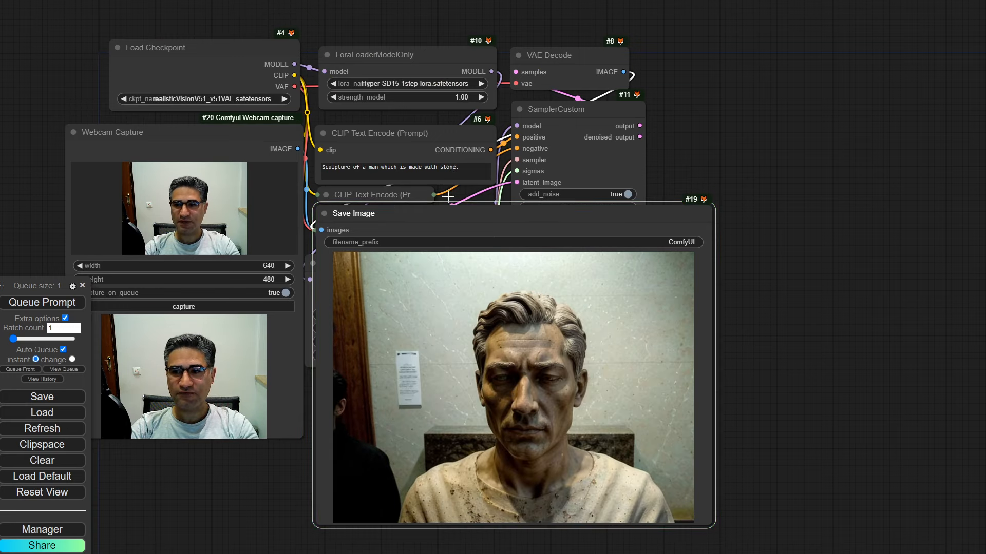